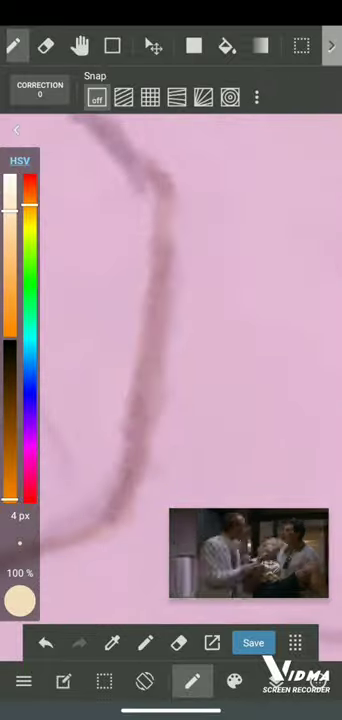
- Clear the pink strokes from the layer, revealing the white wolf silhouette on lavender
{"action": "left_click", "coordinate": [192, 680]}
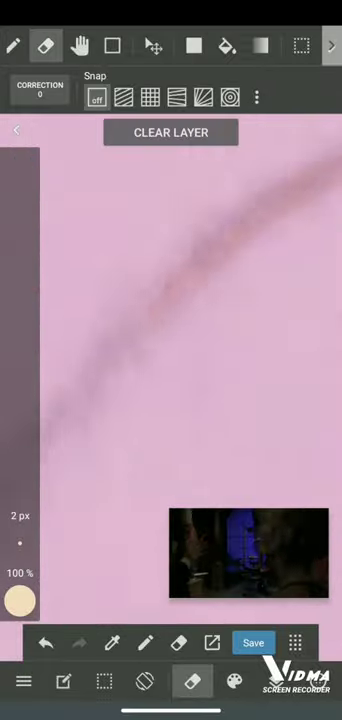
{"action": "left_click", "coordinate": [194, 682]}
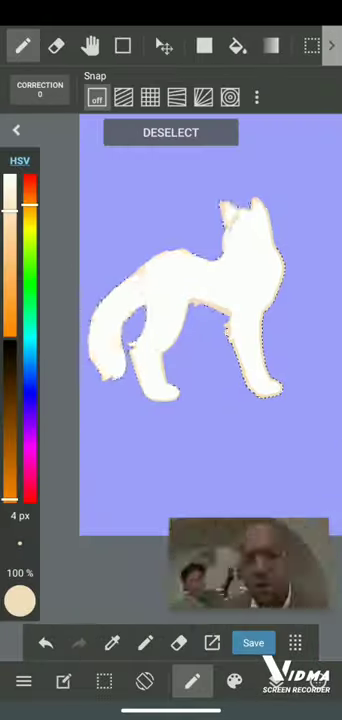
- Show the layer list with its nine layers and the clipping layer over the base
{"action": "left_click", "coordinate": [252, 642]}
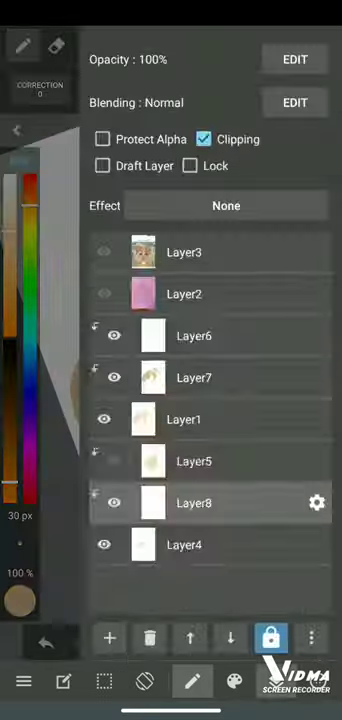
- Paint the pink ear, dark fur and wood planks across new layers, growing the list past twenty
{"action": "left_click", "coordinate": [16, 128]}
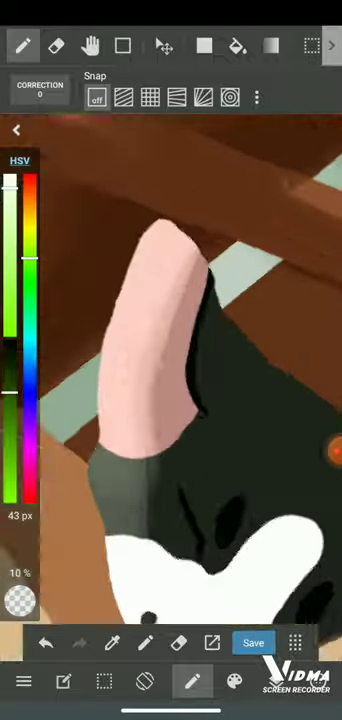
{"action": "left_click", "coordinate": [236, 680]}
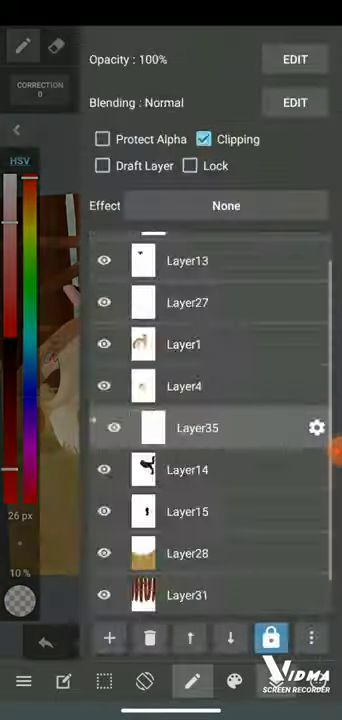